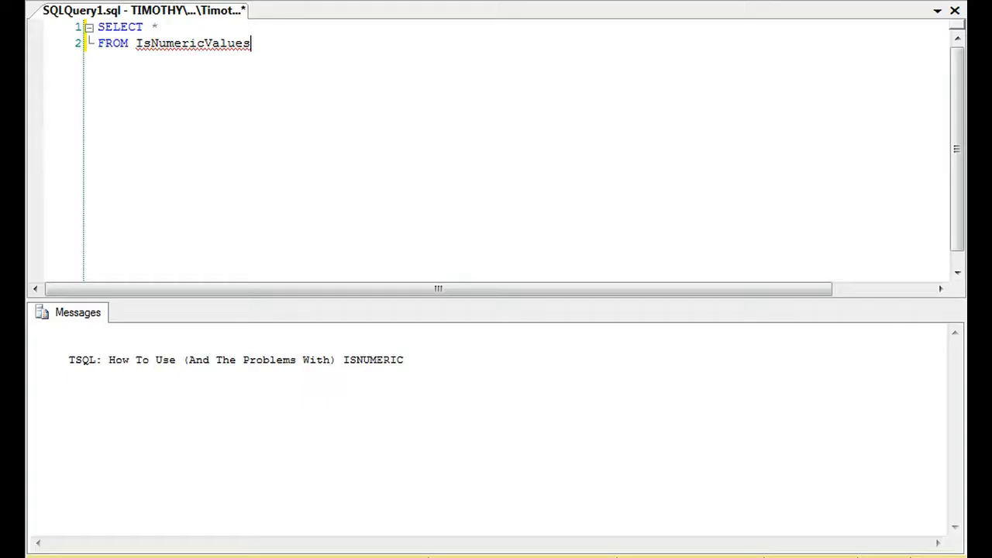
{"action": "mouse_move", "coordinate": [272, 53]}
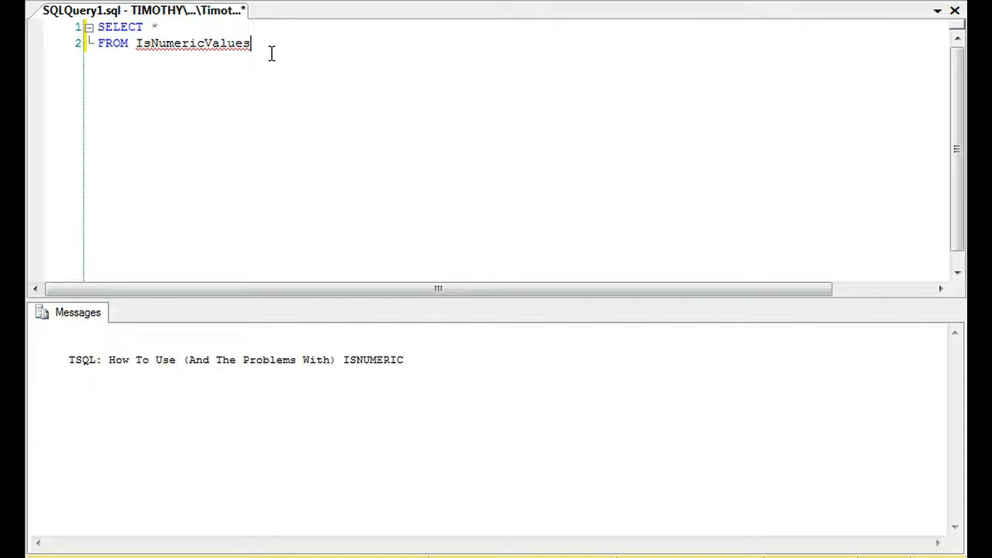
Step: Run SELECT * FROM IsNumericValues to list all seven TestValues rows
{"action": "key", "text": "F5"}
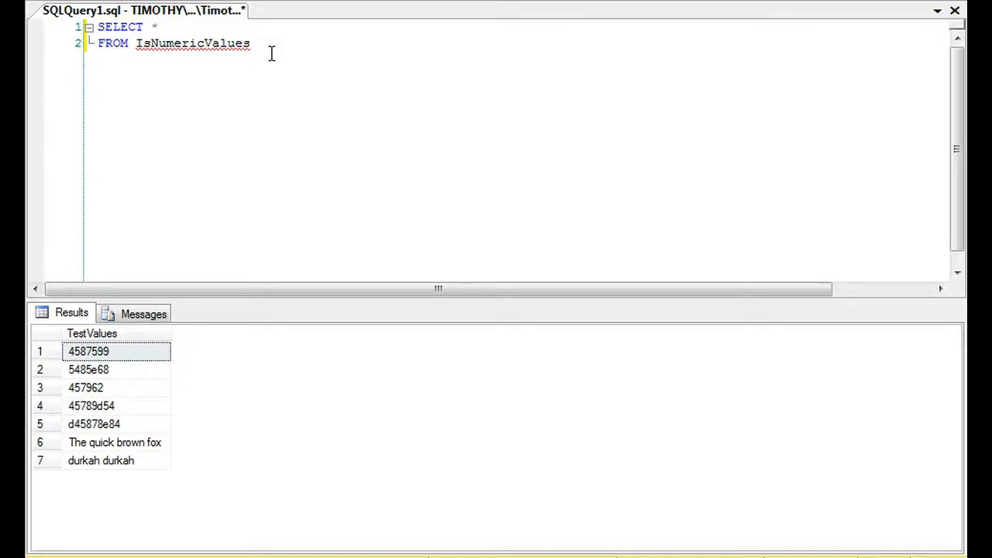
Step: Add a WHERE ISNUMERIC(TestValues) = 1 clause, then change the 1 to 0
{"action": "type", "text": "WHERE"}
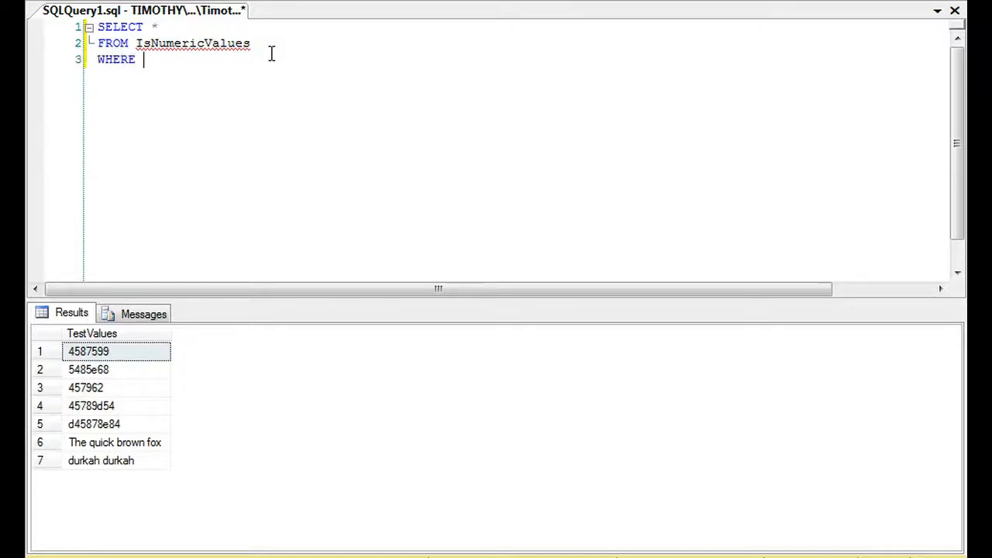
{"action": "type", "text": "ISNUMERIC("}
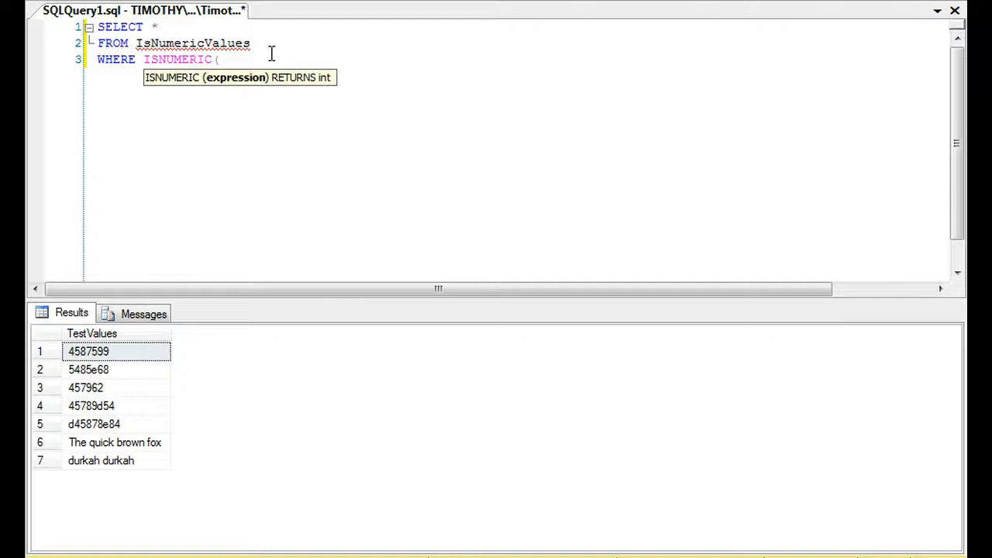
{"action": "type", "text": "Test"}
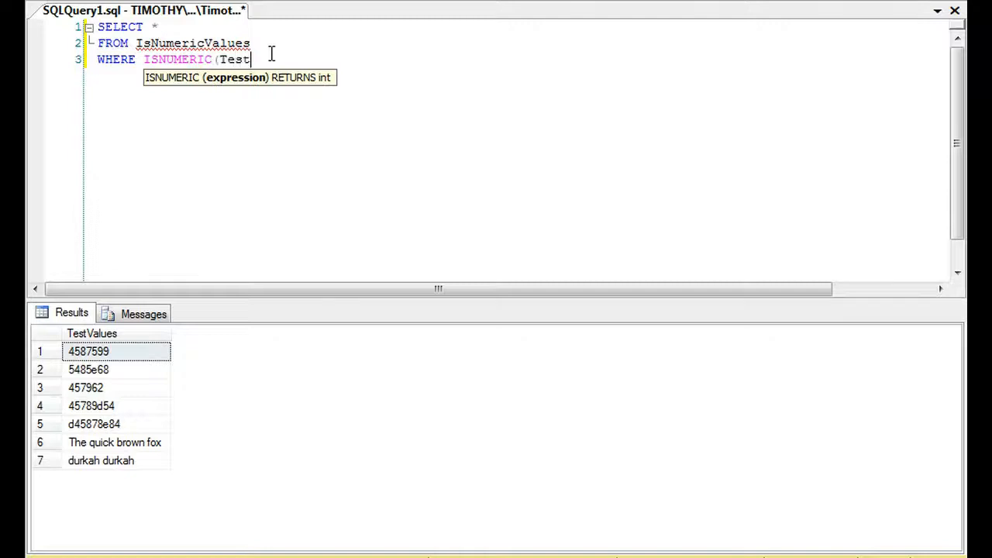
{"action": "type", "text": "Values)"}
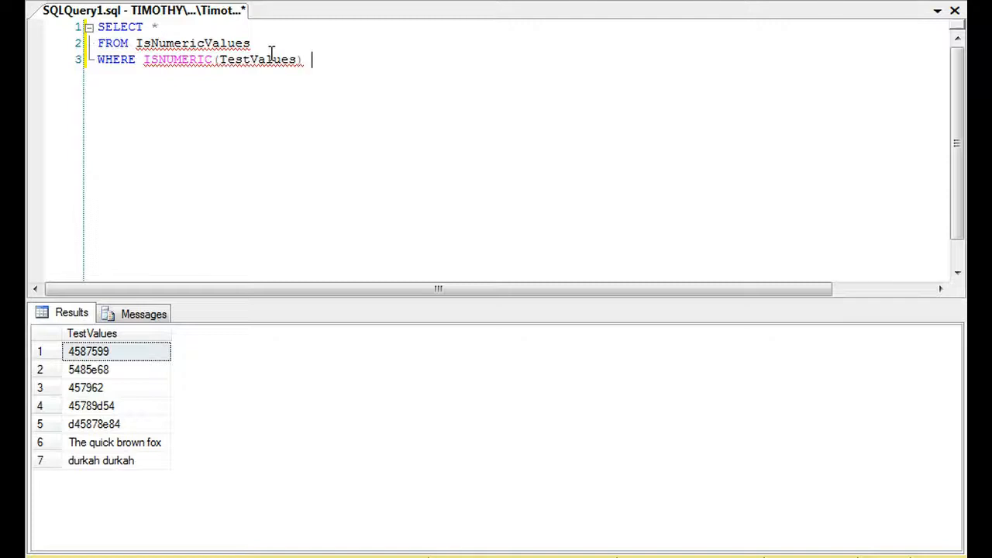
{"action": "type", "text": "= 1"}
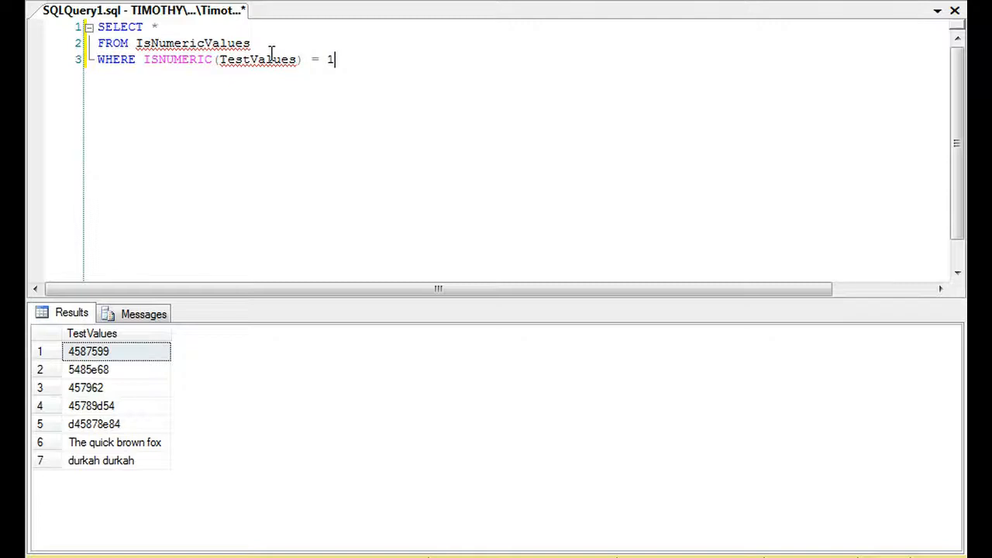
{"action": "key", "text": "backspace"}
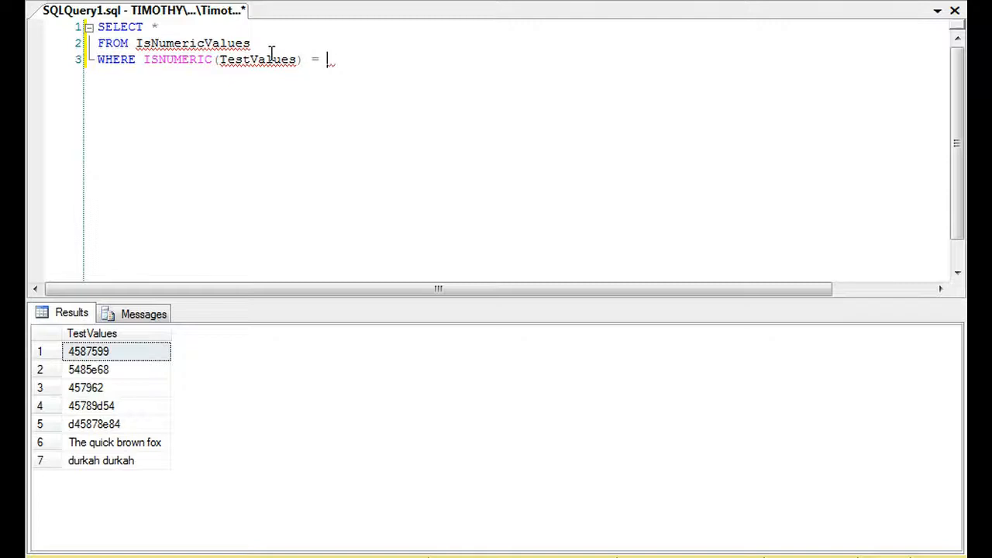
{"action": "type", "text": "0"}
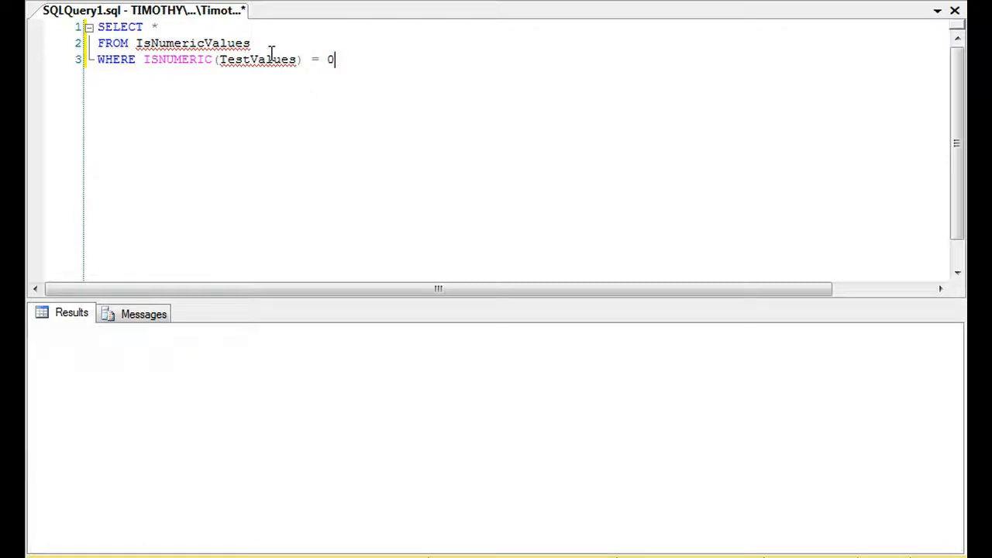
Step: Execute the = 0 filter for non-numeric rows, then change the comparison to 1
{"action": "key", "text": "F5"}
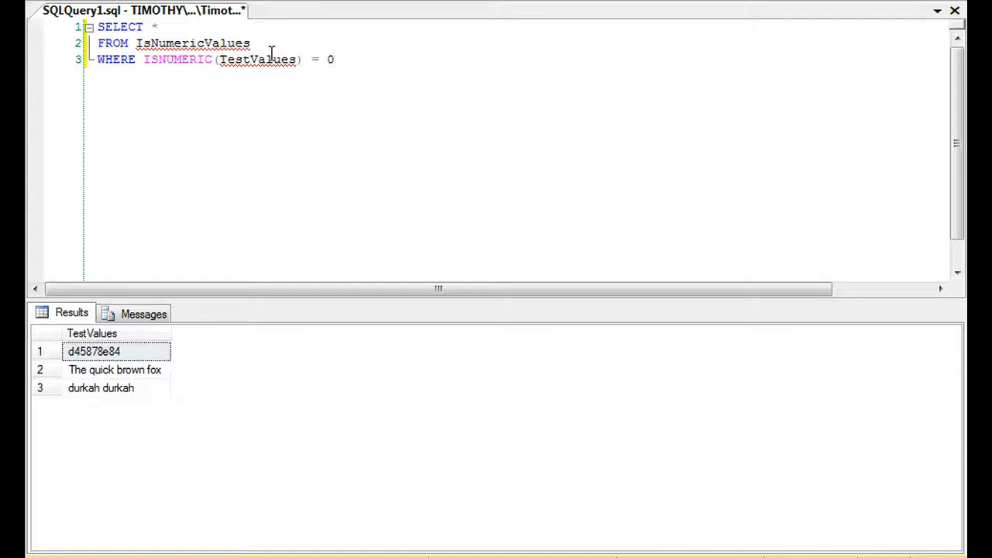
{"action": "type", "text": "1"}
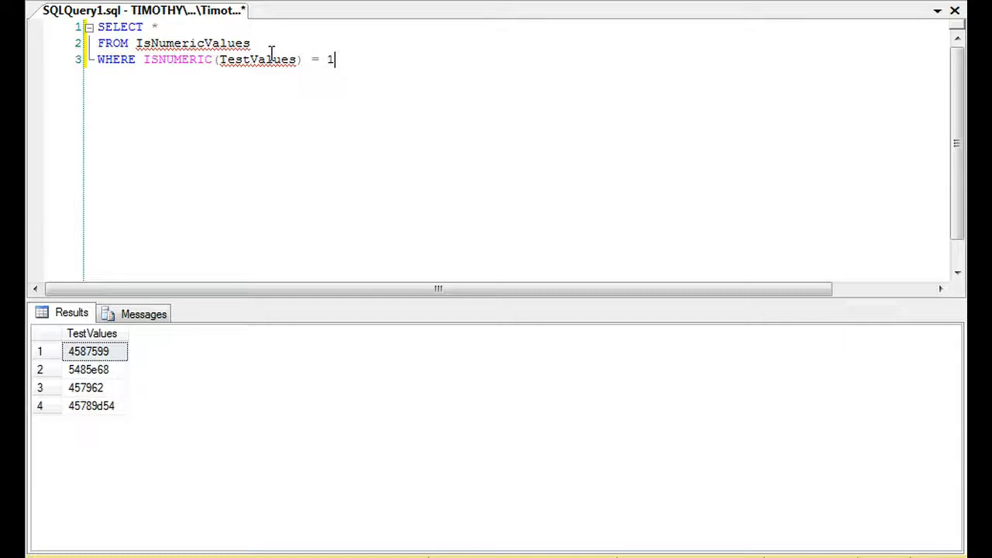
{"action": "mouse_move", "coordinate": [98, 426]}
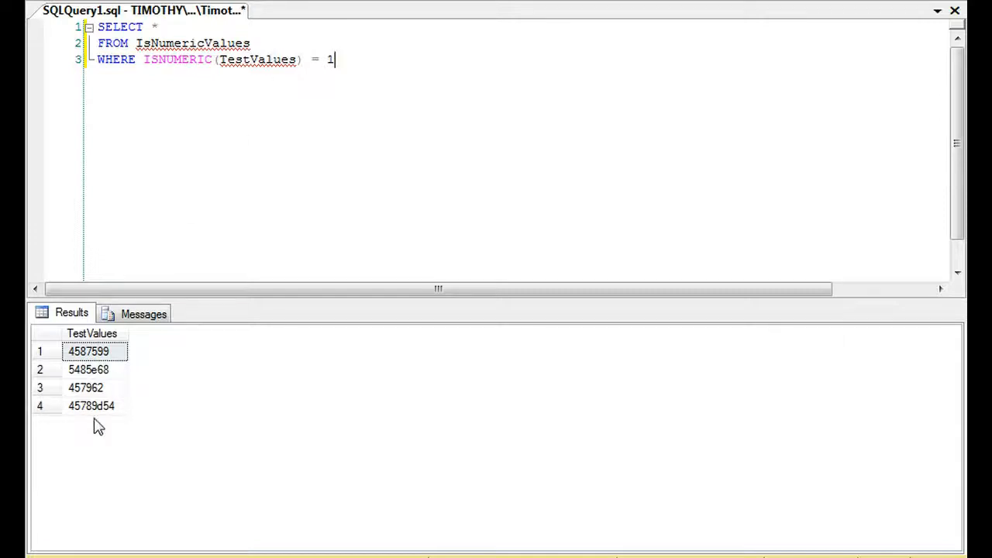
{"action": "left_click", "coordinate": [91, 405]}
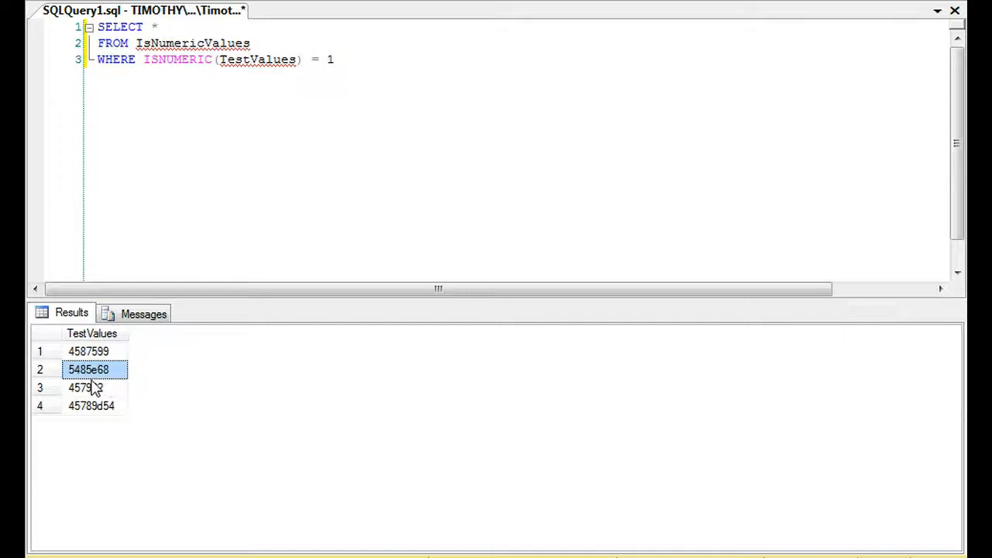
{"action": "left_click", "coordinate": [334, 60]}
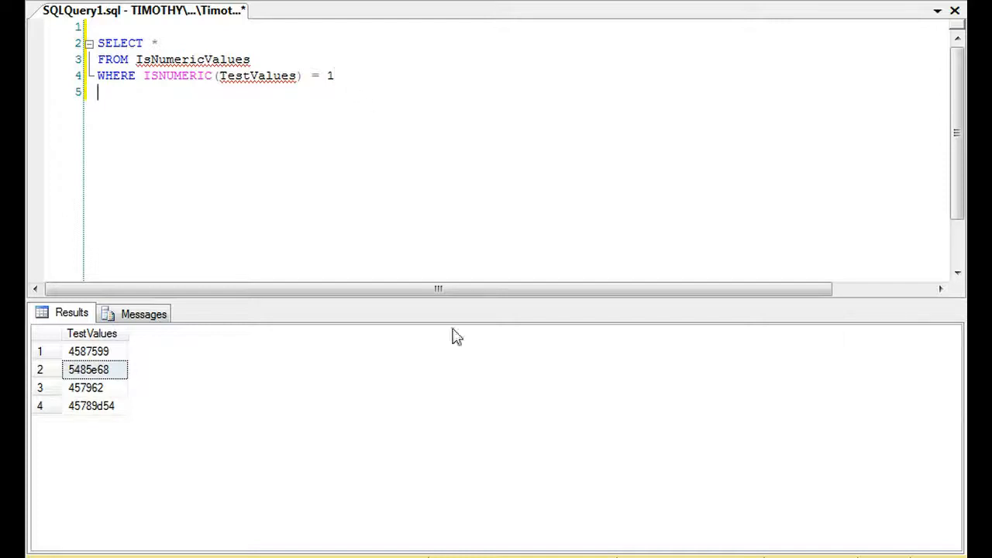
{"action": "mouse_move", "coordinate": [362, 264]}
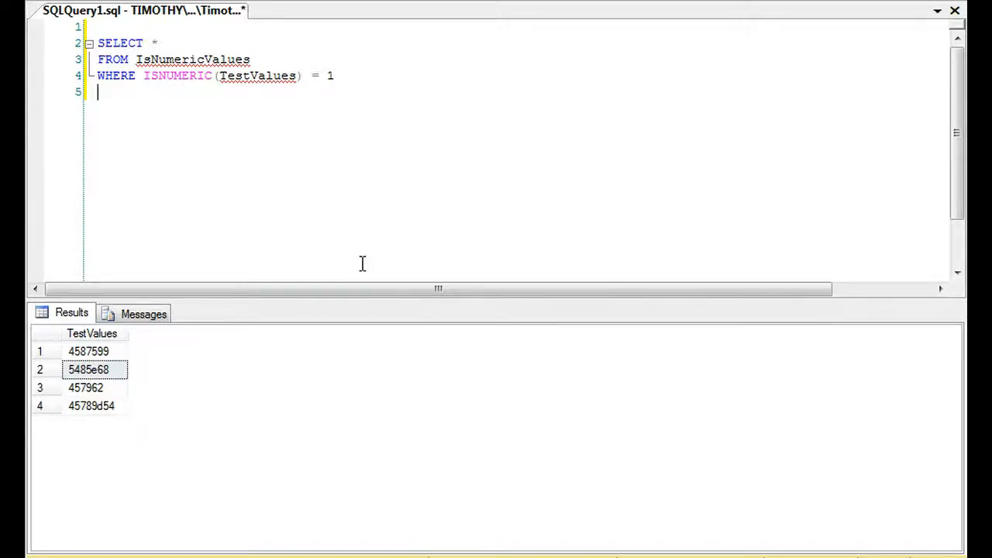
Step: Select the TestValues name inside the ISNUMERIC call
{"action": "double_click", "coordinate": [258, 76]}
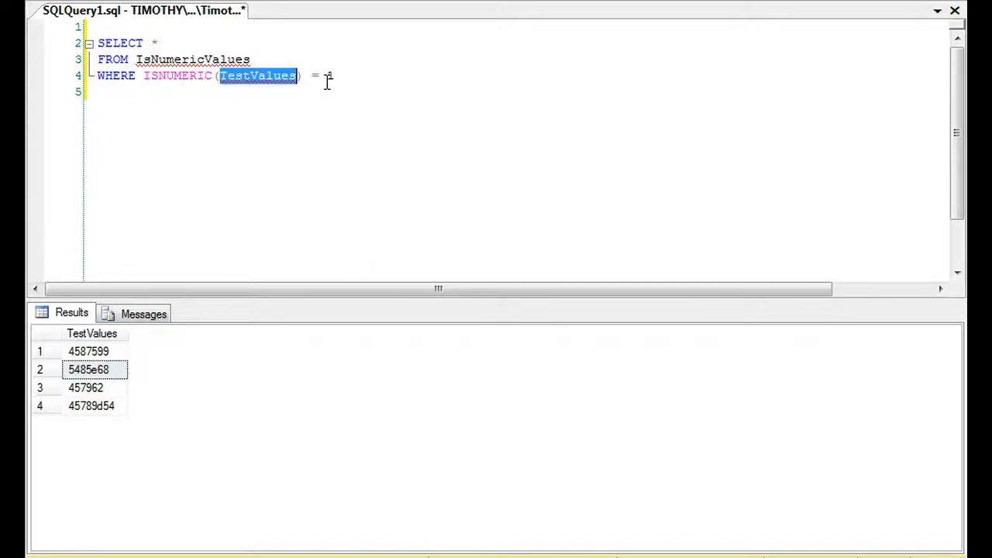